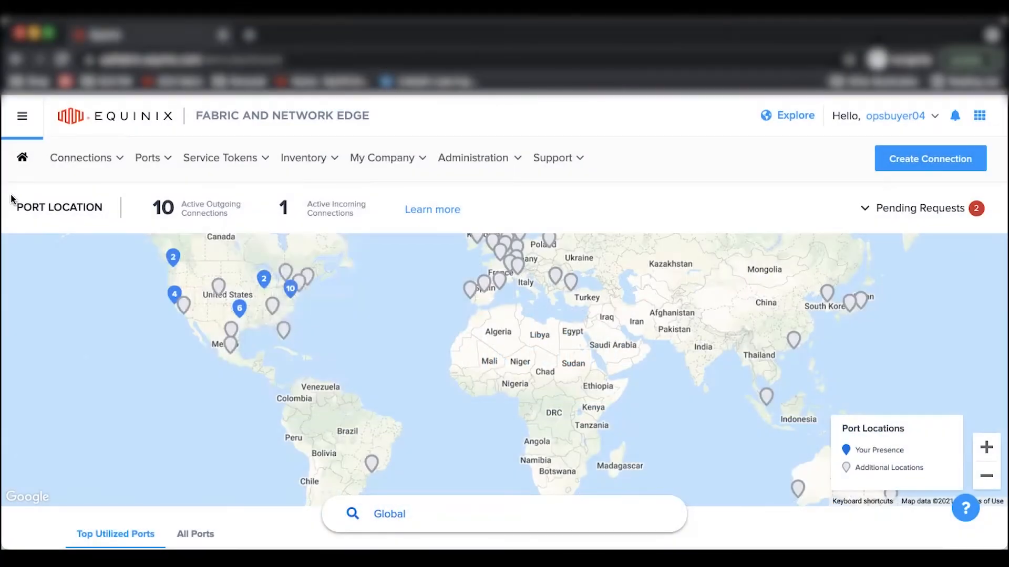
Start a new Equinix Fabric port order from the Ports menu.
left_click(149, 158)
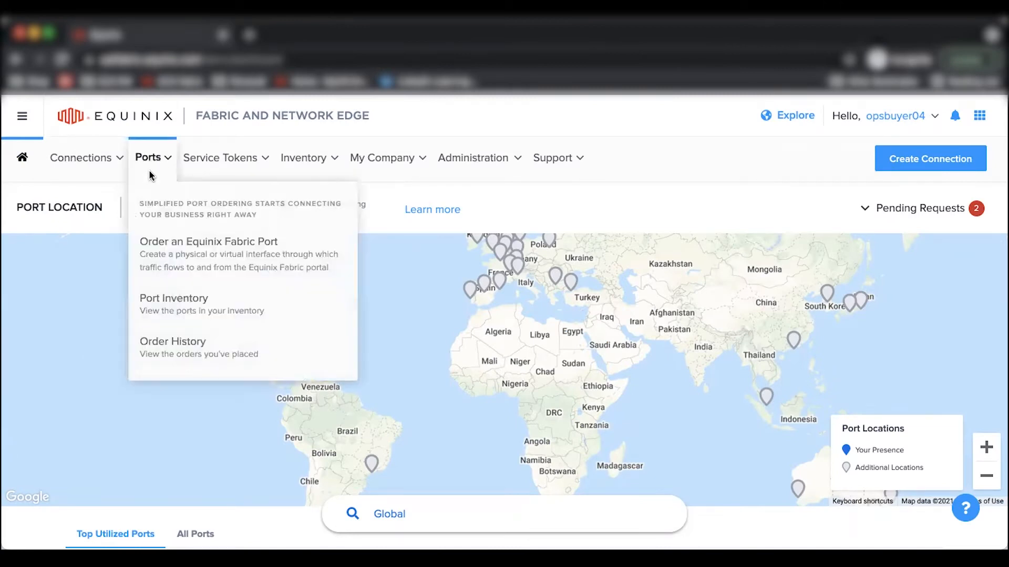
left_click(208, 241)
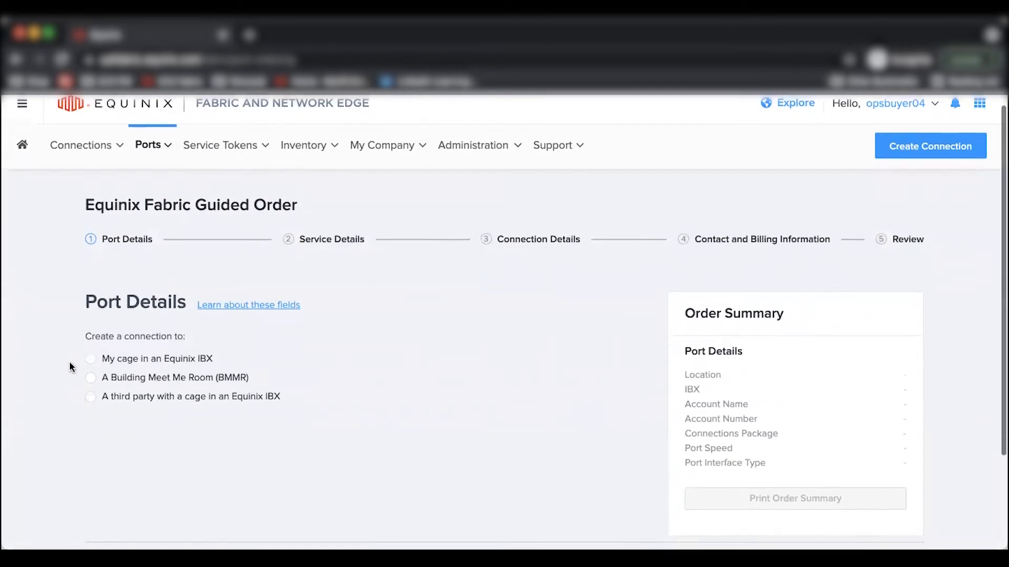
Select 'My cage in an Equinix IBX' as the connection destination.
scroll("down", 3)
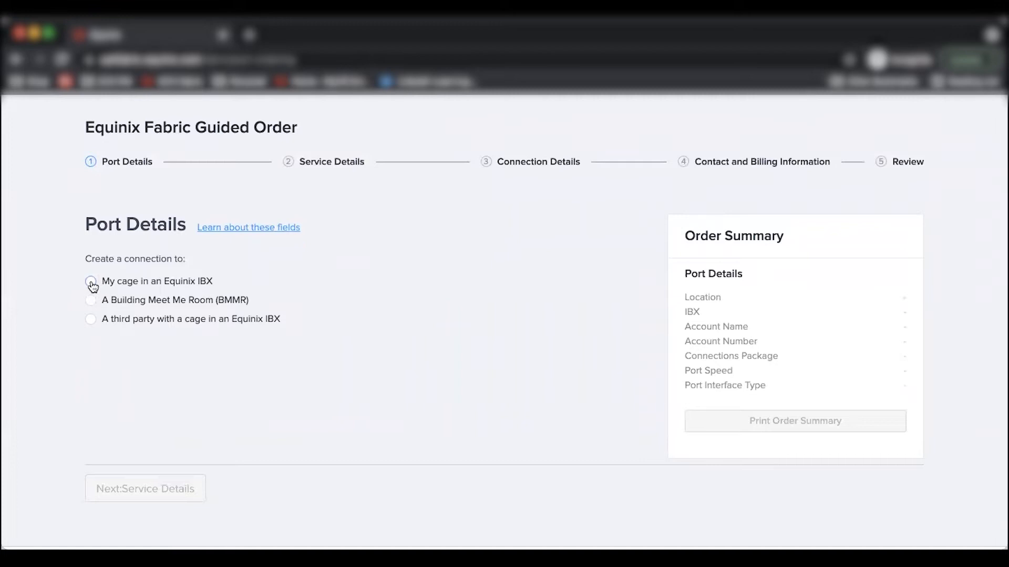
left_click(91, 281)
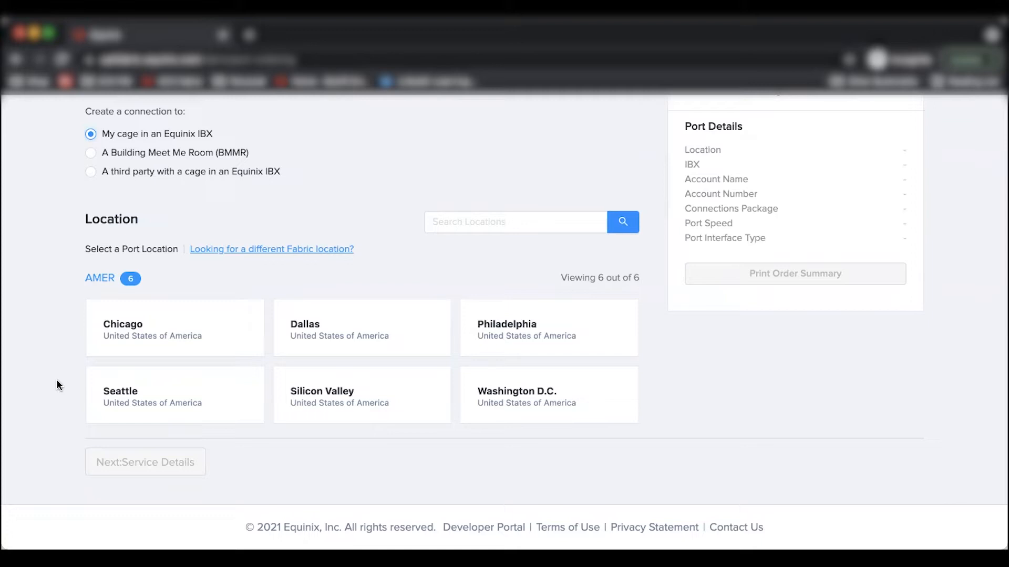
Set the port location to Chicago's CH1 IBX and select the billing account.
left_click(174, 328)
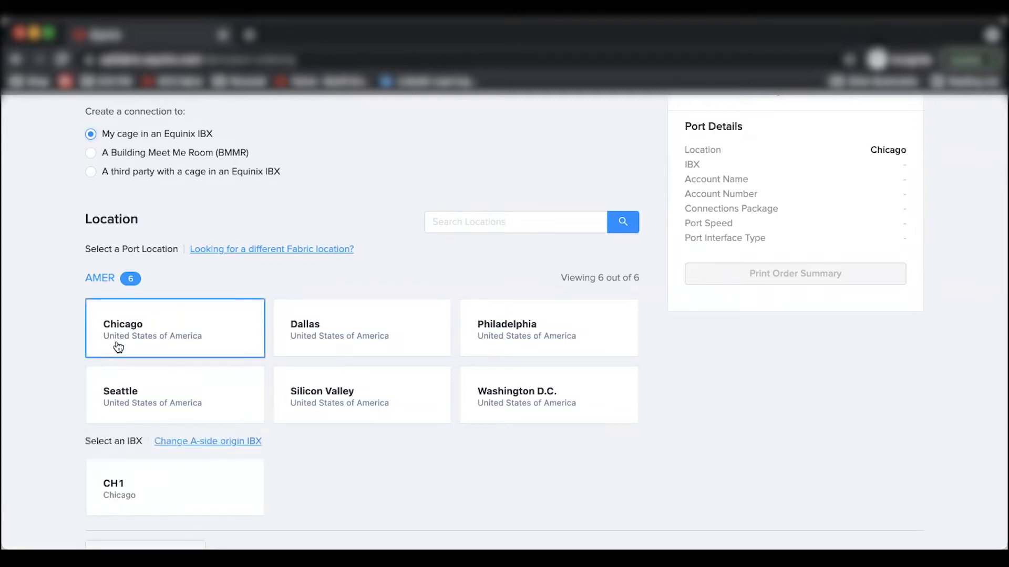
scroll("down", 3)
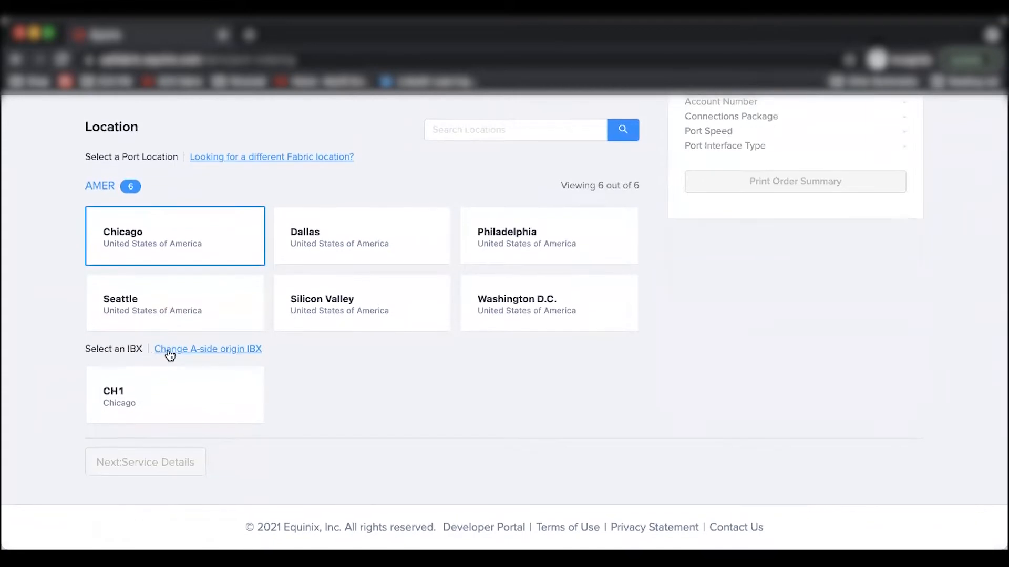
mouse_move(186, 379)
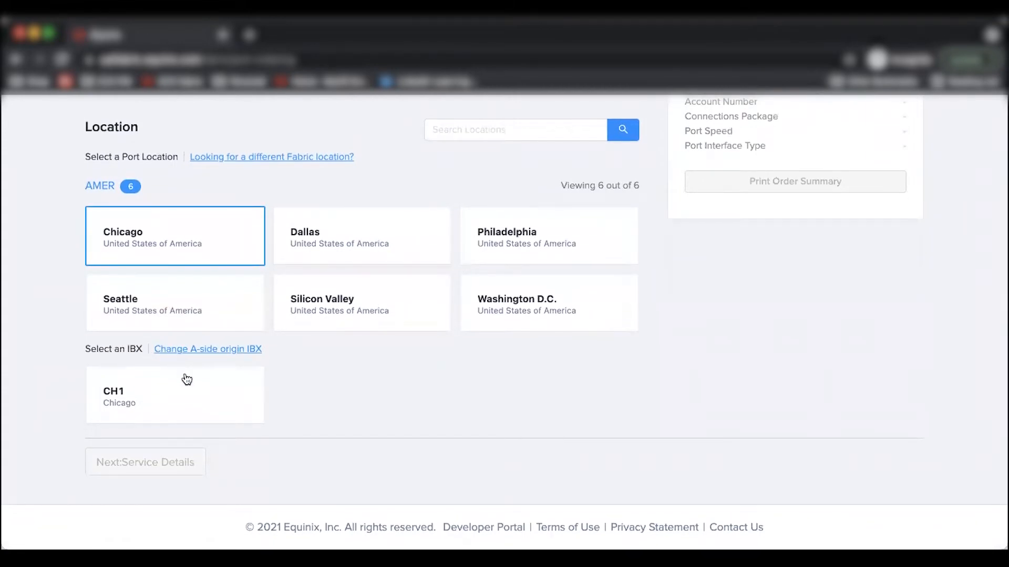
left_click(175, 386)
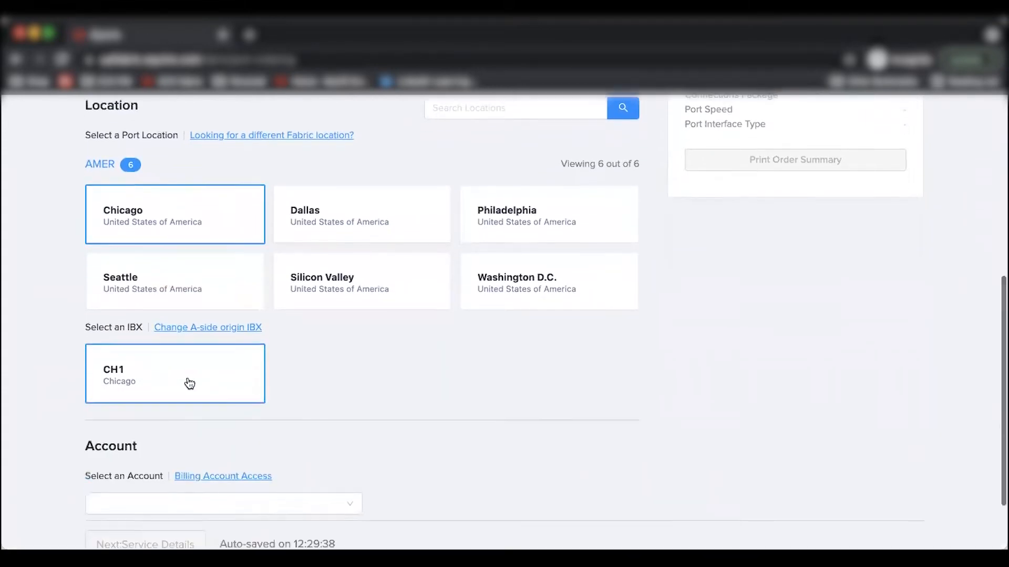
scroll("down", 3)
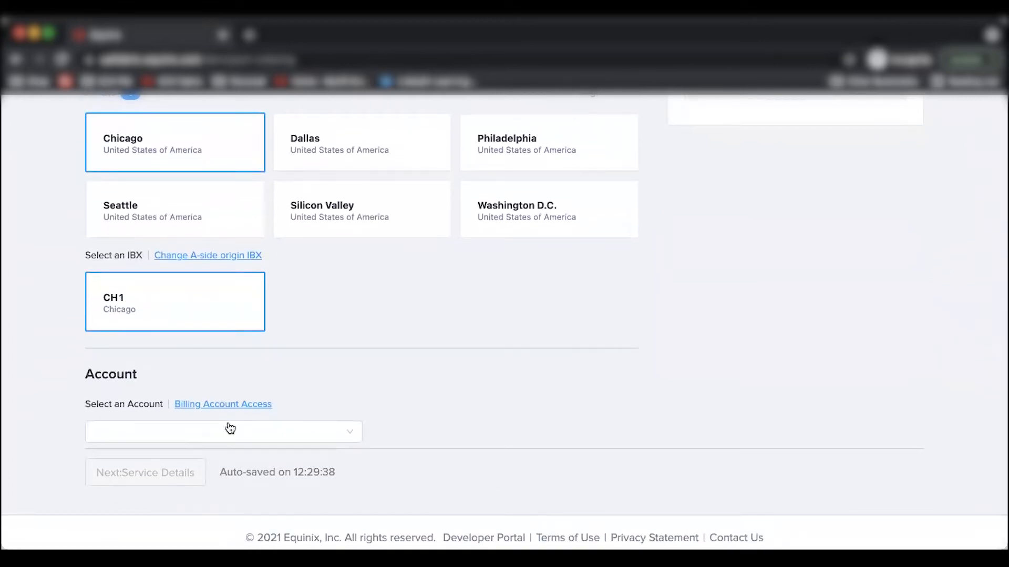
left_click(223, 430)
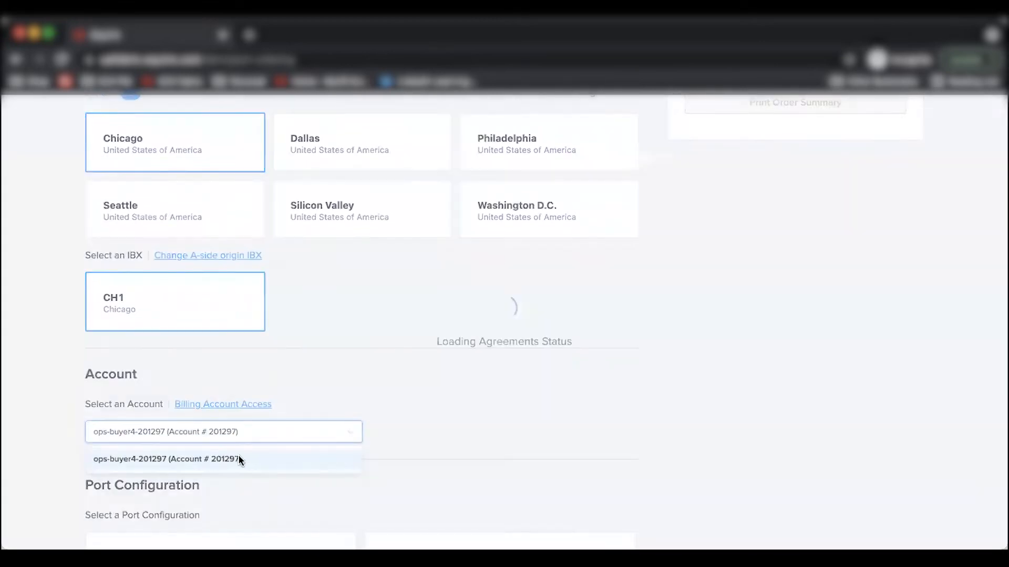
left_click(168, 459)
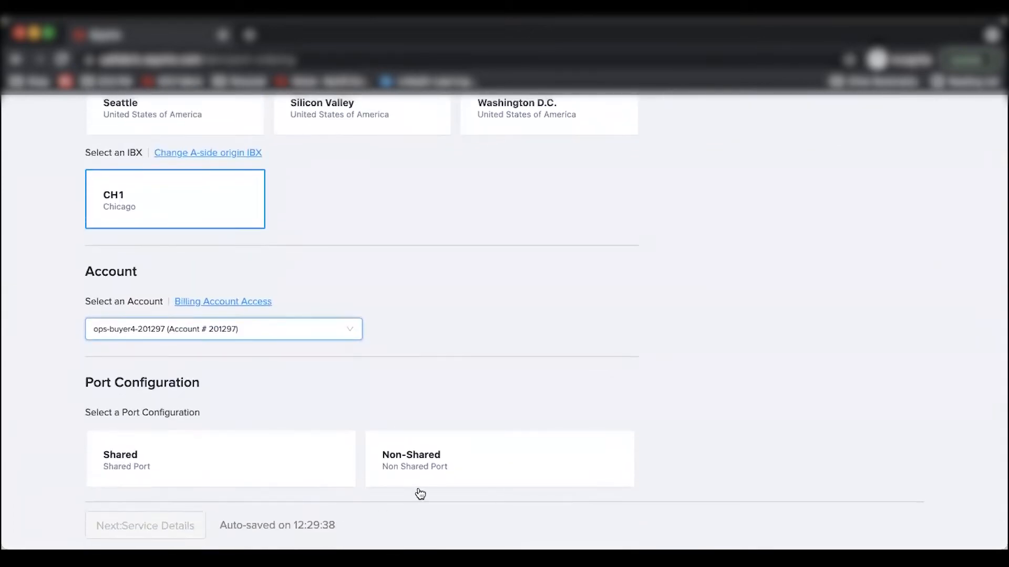
Choose a Non-Shared port on the Standard package at 10 Gbps with 10G SMF interface.
left_click(499, 459)
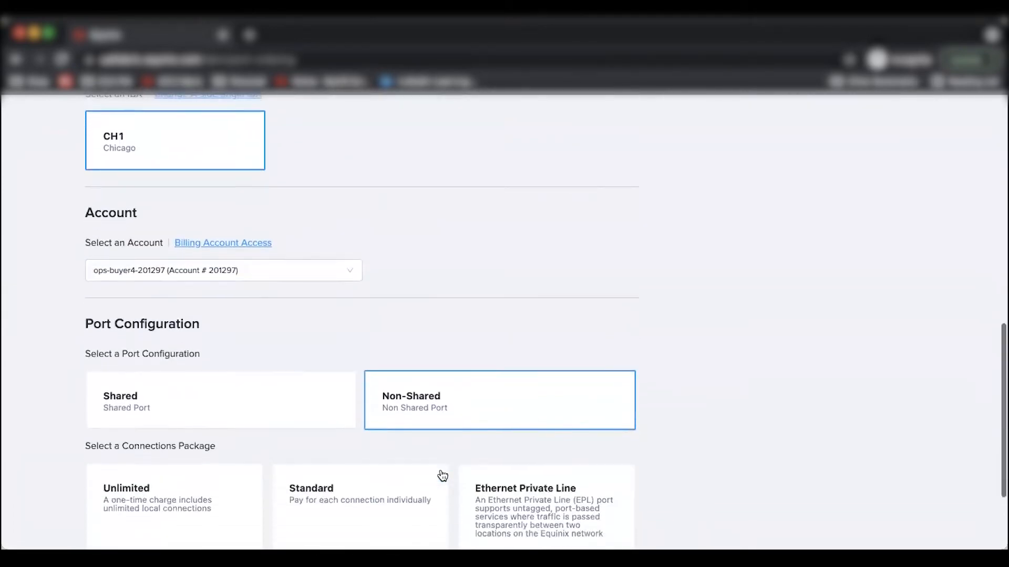
scroll("down", 3)
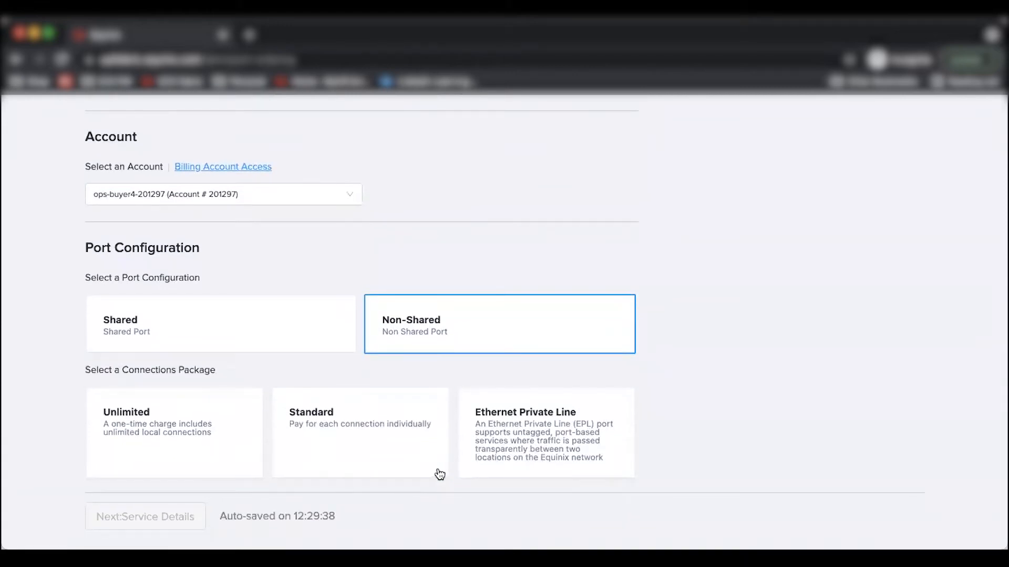
left_click(361, 433)
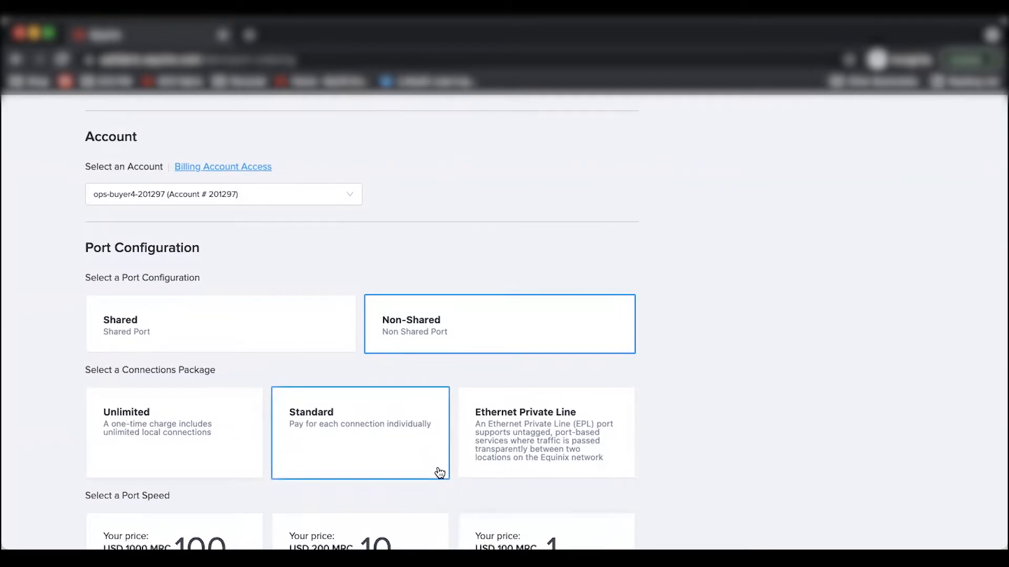
scroll("down", 3)
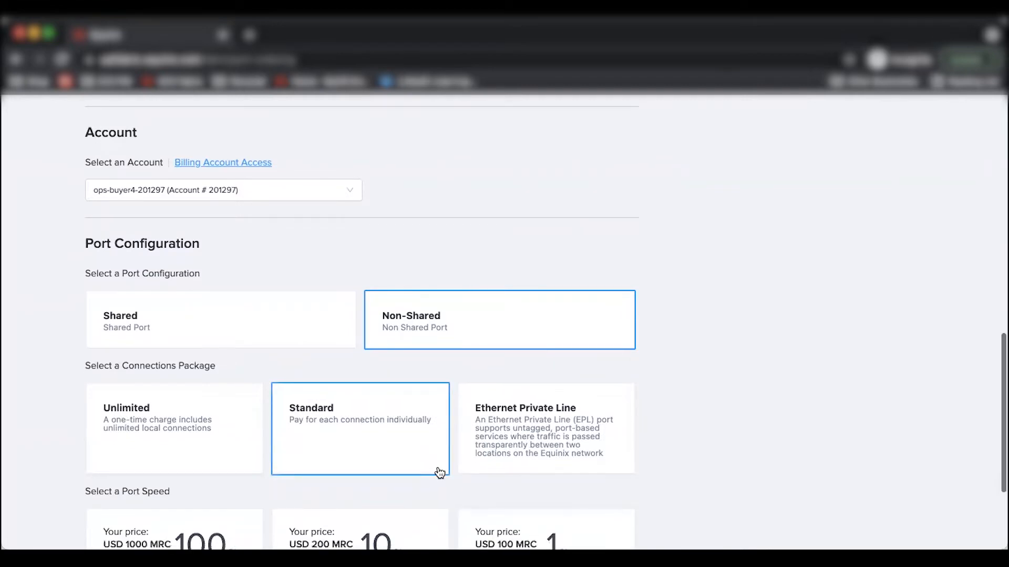
scroll("down", 3)
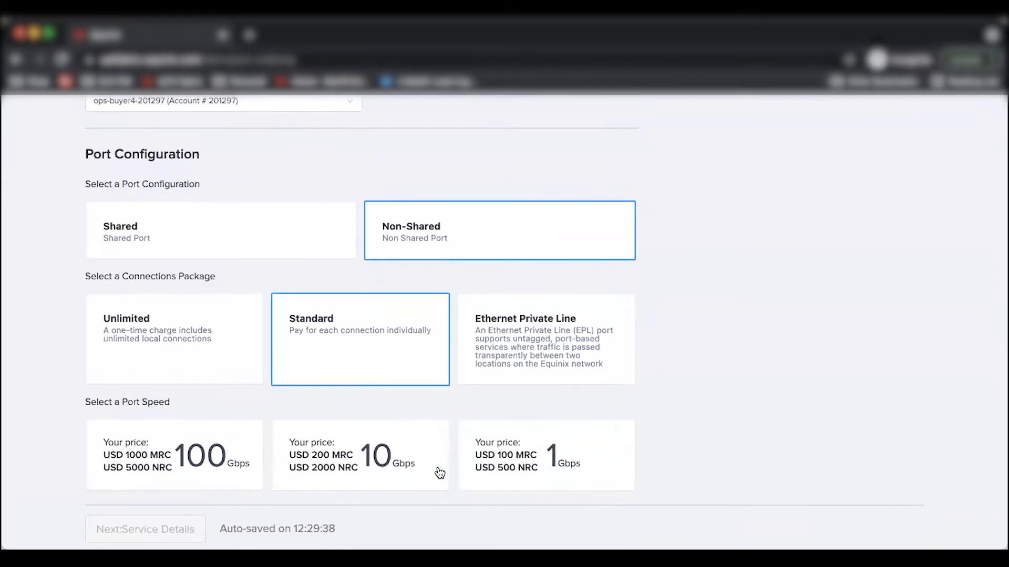
left_click(360, 455)
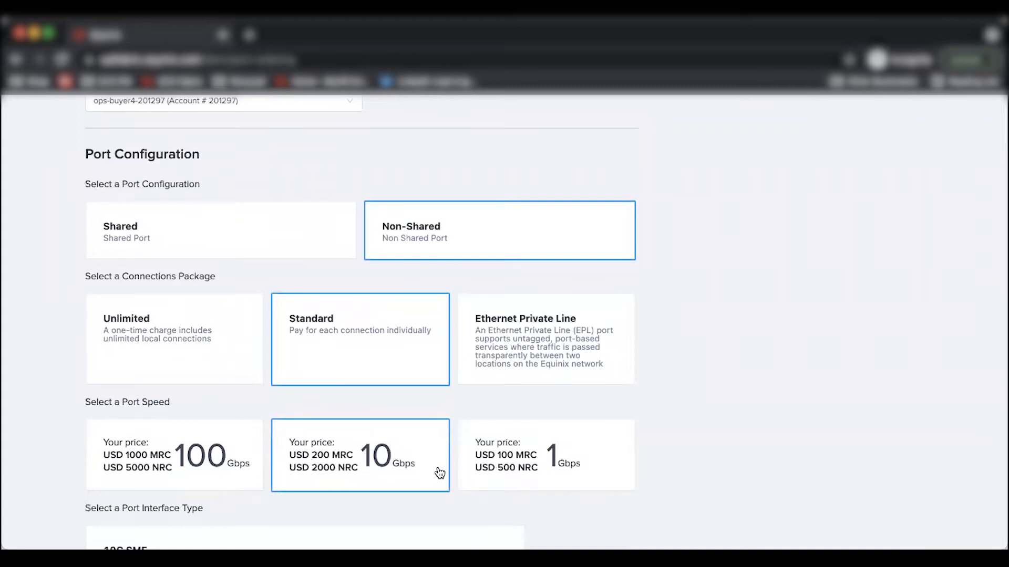
scroll("down", 3)
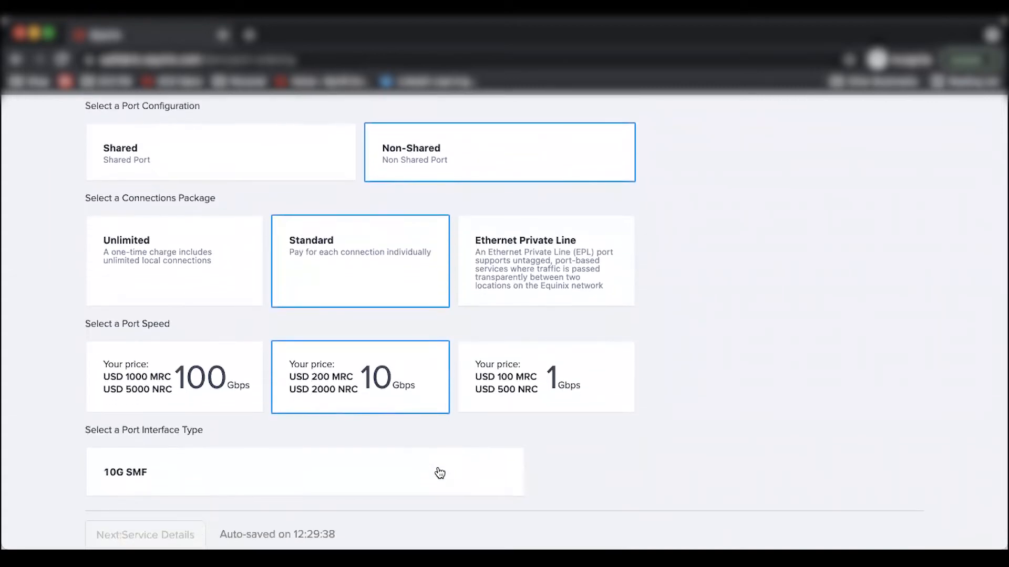
left_click(144, 535)
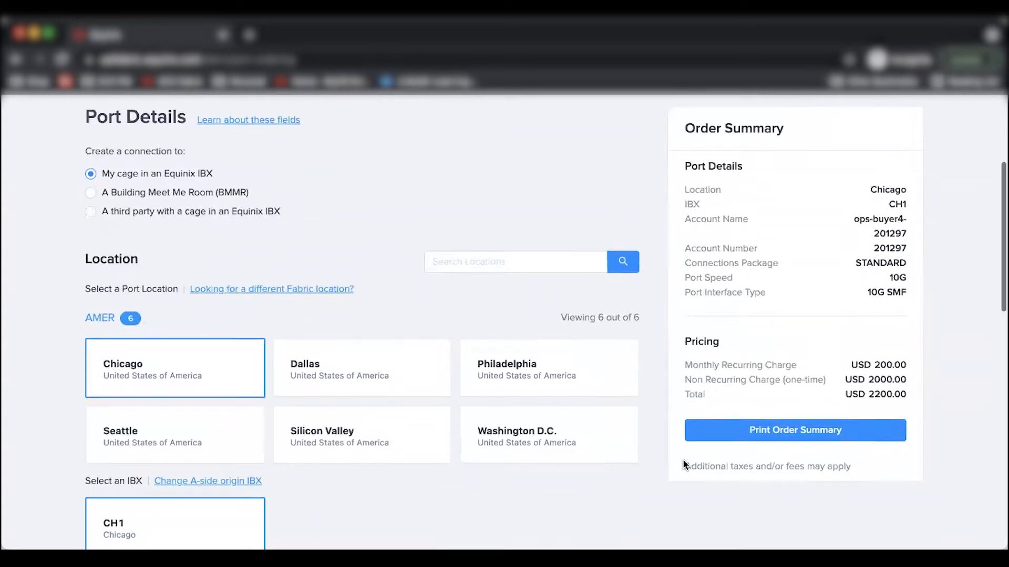
scroll("down", 3)
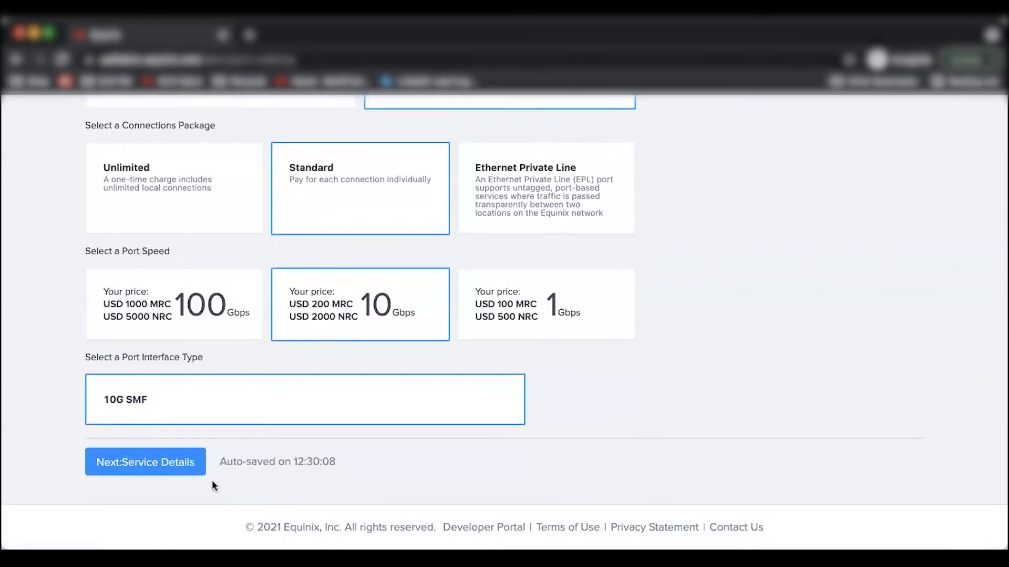
Order a new LAG group of 3 ports with DOT1Q and TPID 0x8100.
left_click(145, 462)
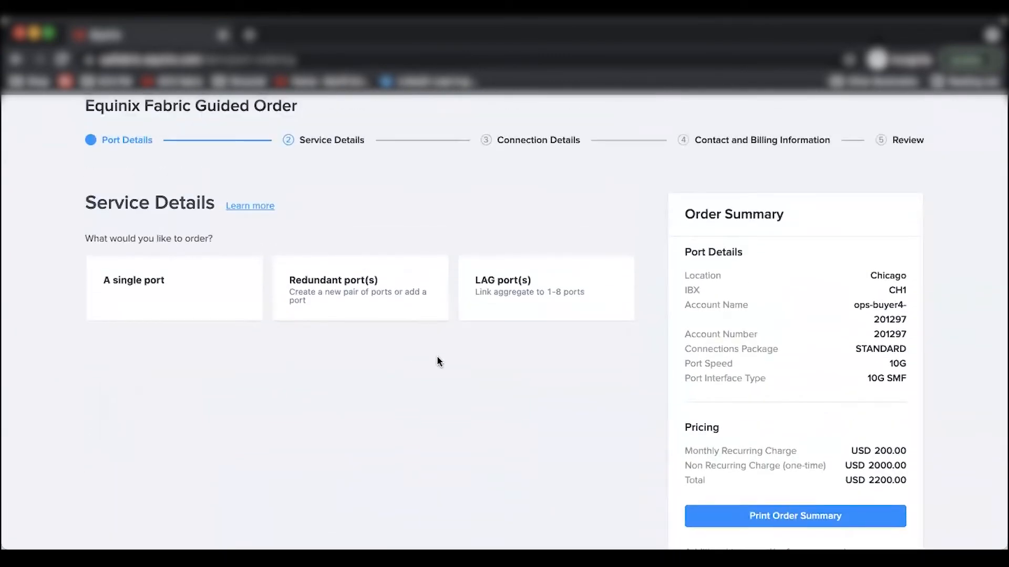
mouse_move(528, 313)
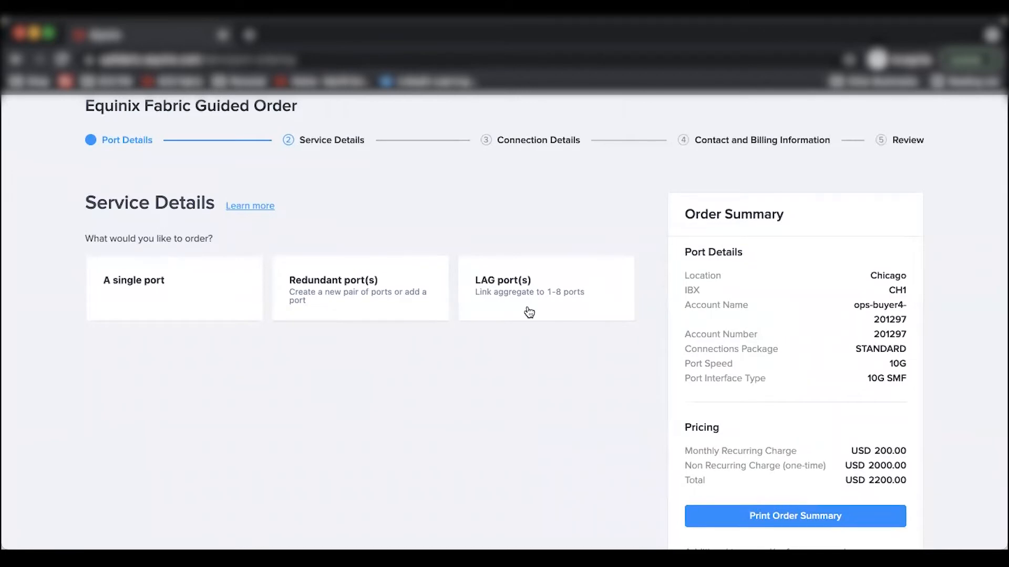
left_click(545, 289)
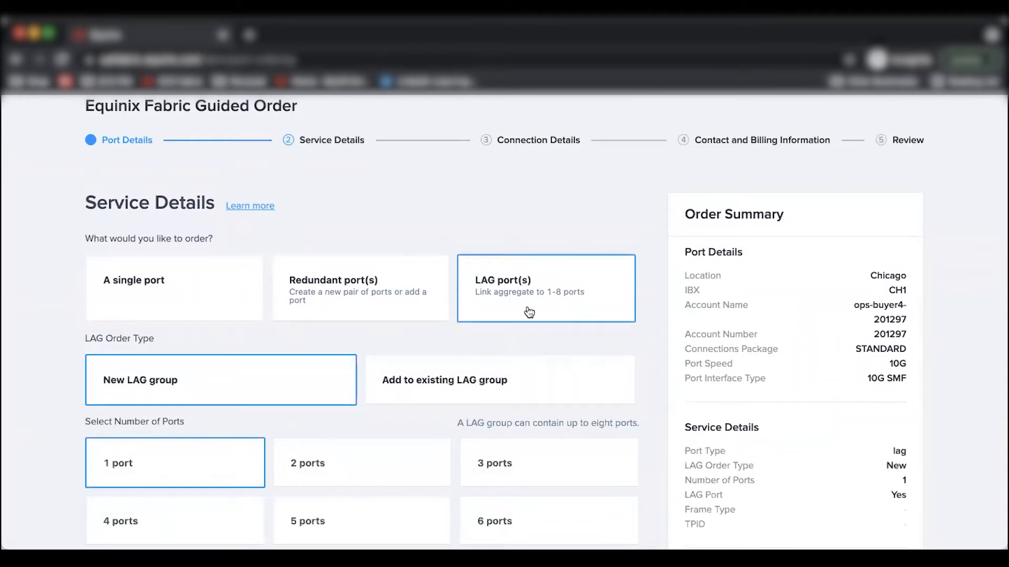
left_click(548, 333)
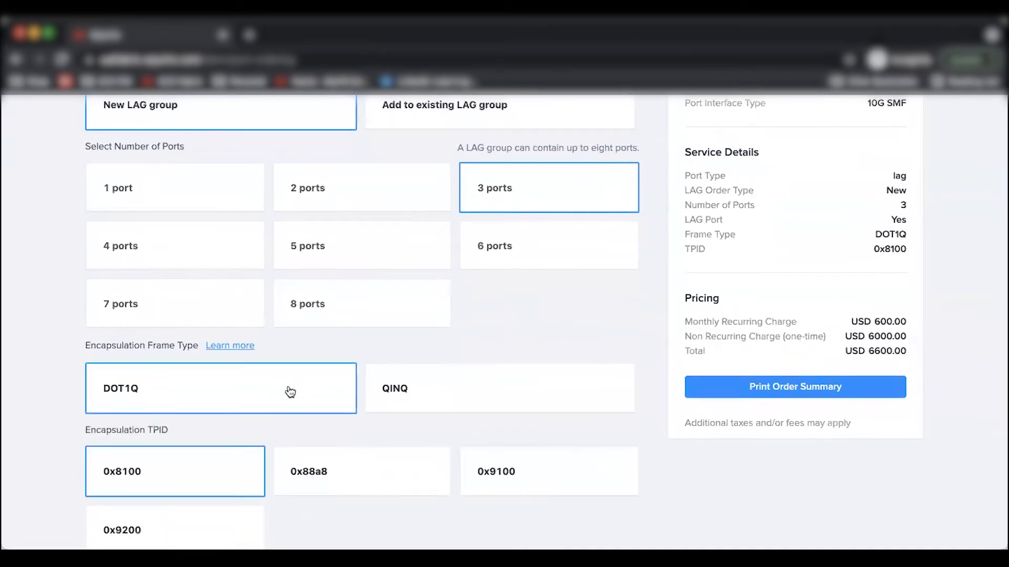
scroll("down", 3)
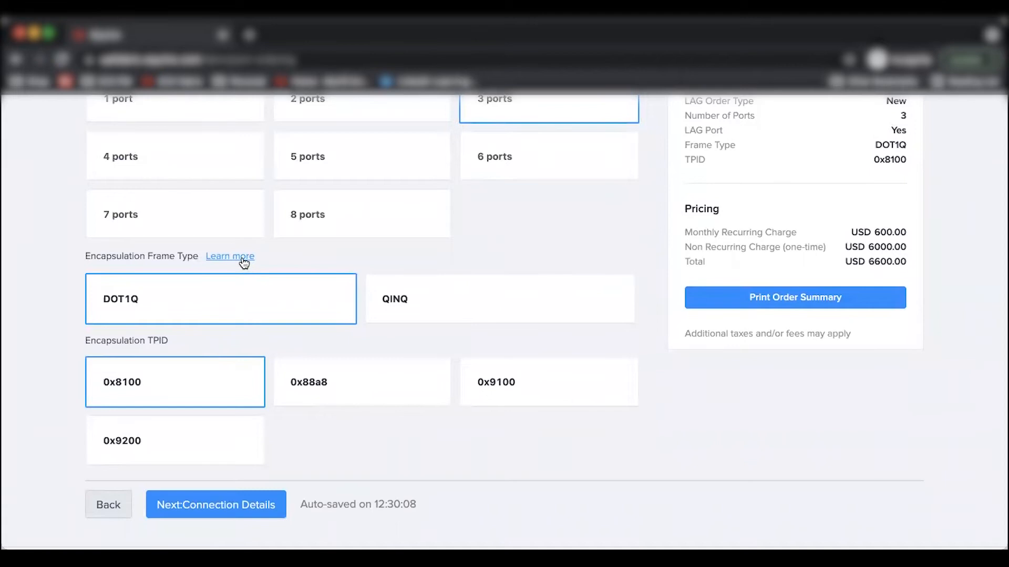
mouse_move(542, 218)
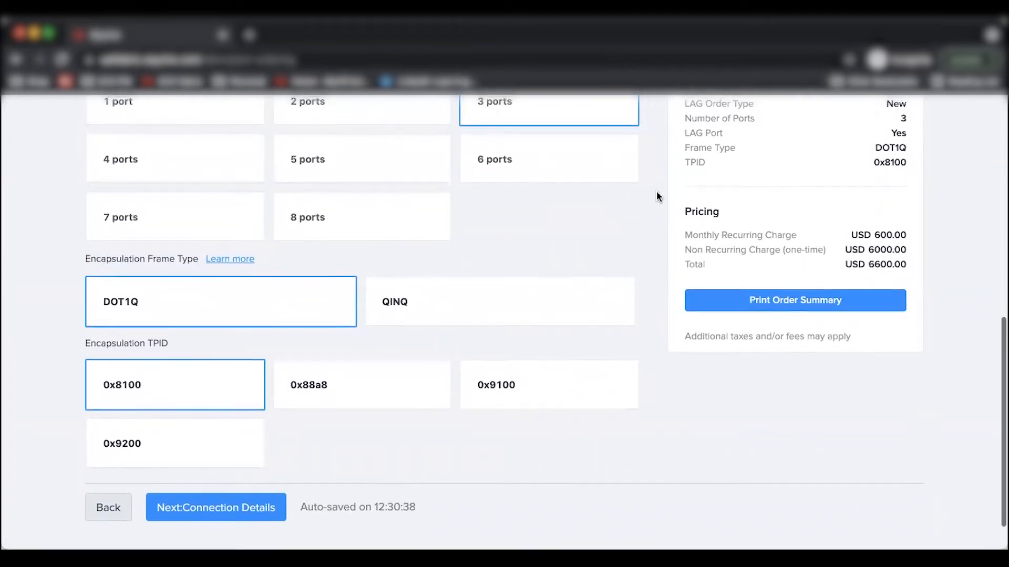
left_click(215, 507)
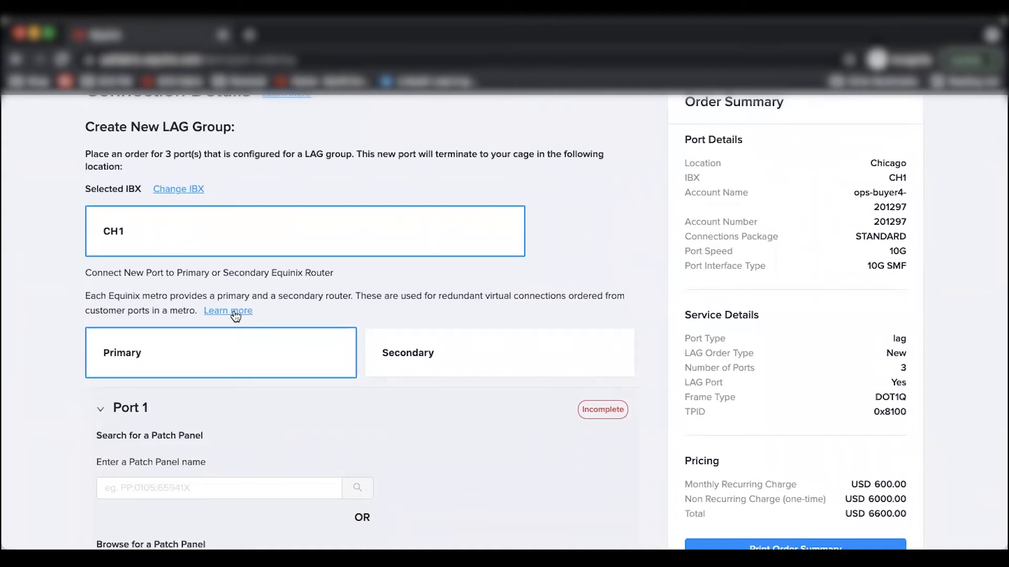
Give Port 1 cabinet Demarc, patch panel PP:Demarc:00003046 and SC connectors.
scroll("down", 3)
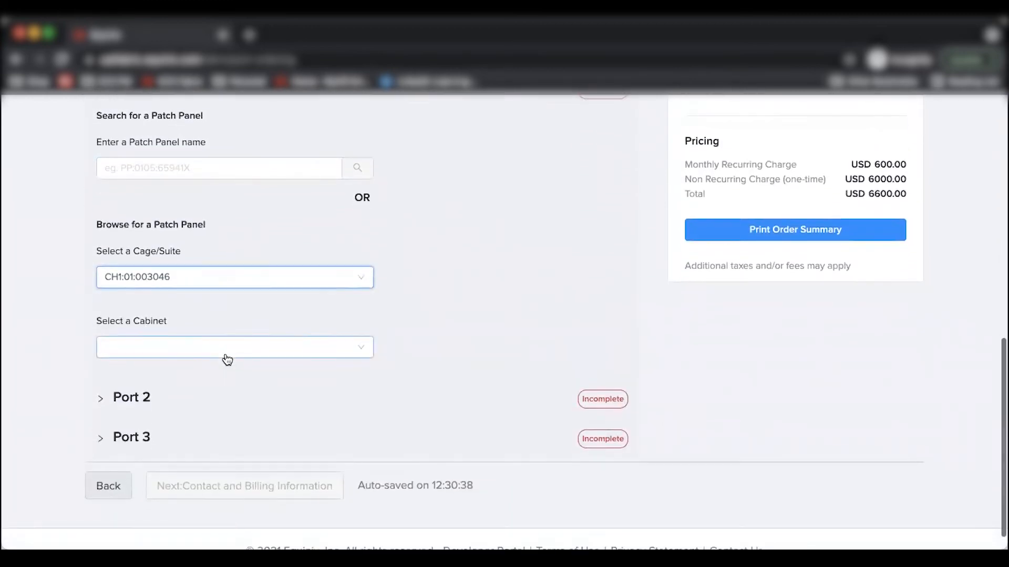
left_click(233, 346)
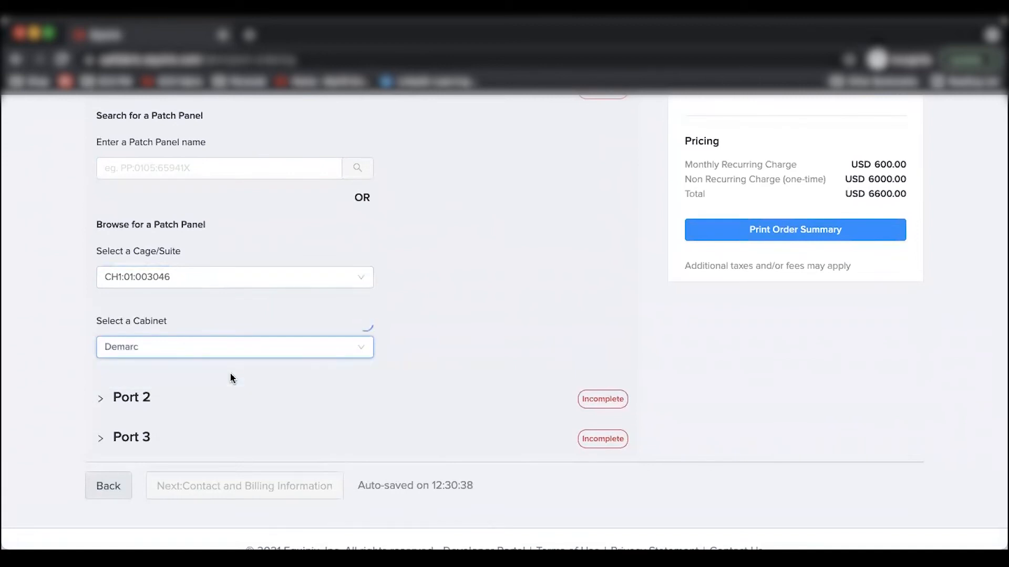
left_click(234, 347)
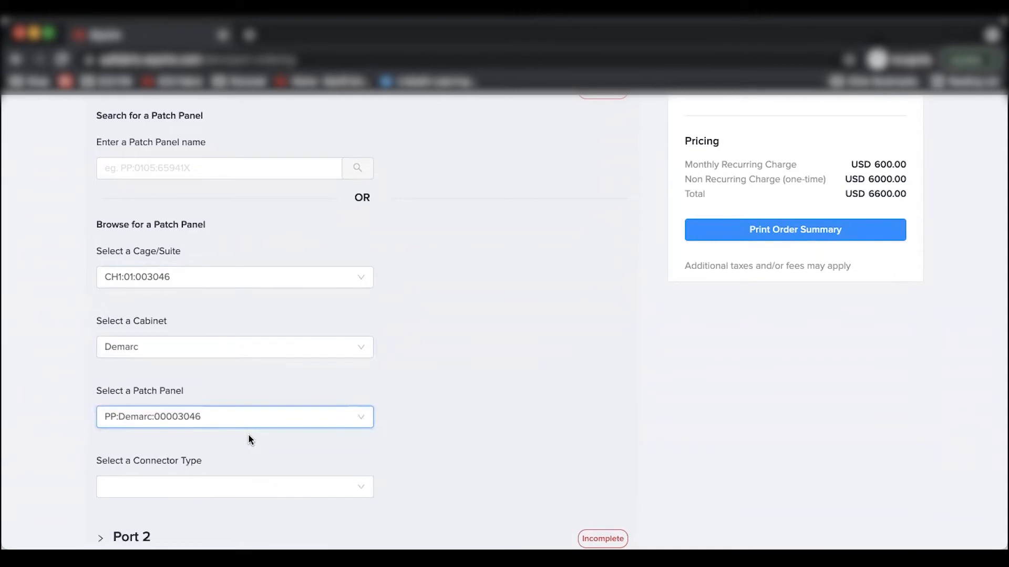
scroll("down", 3)
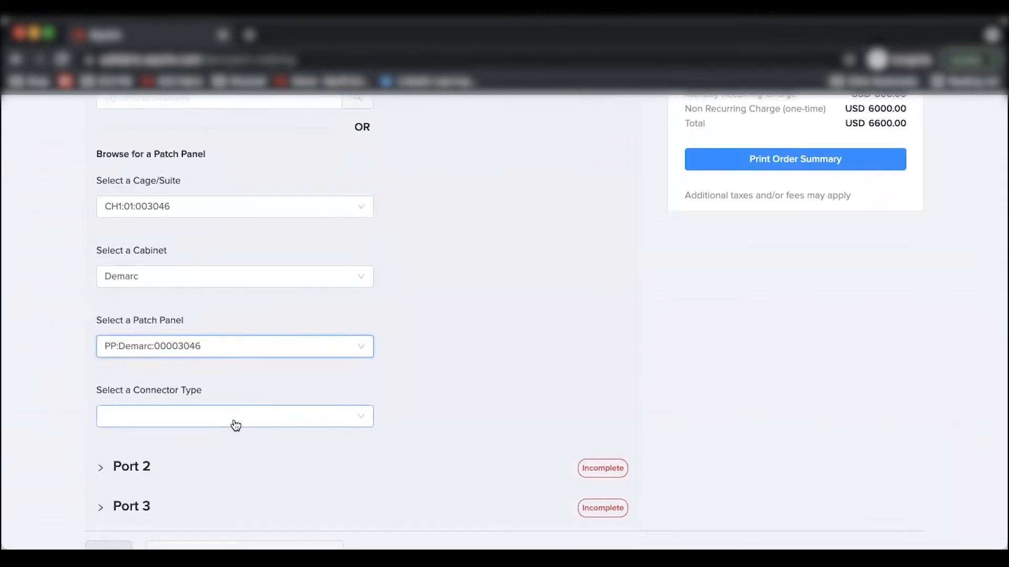
left_click(235, 415)
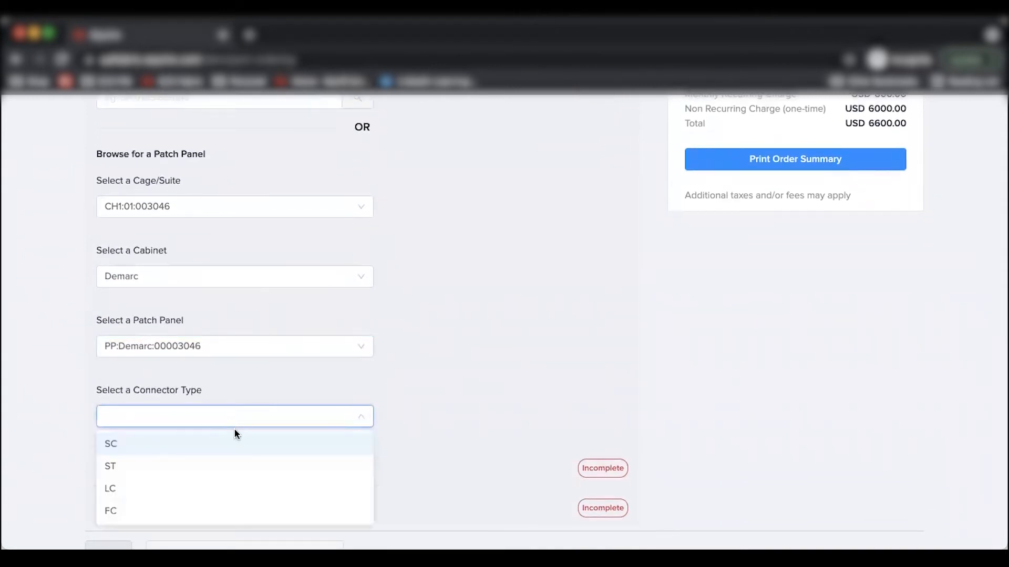
left_click(111, 443)
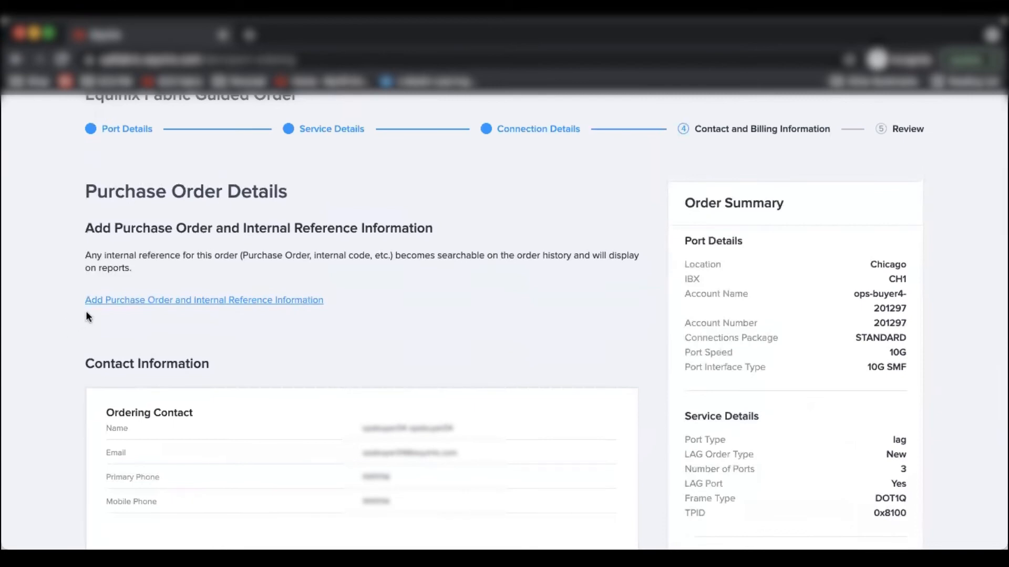
mouse_move(109, 307)
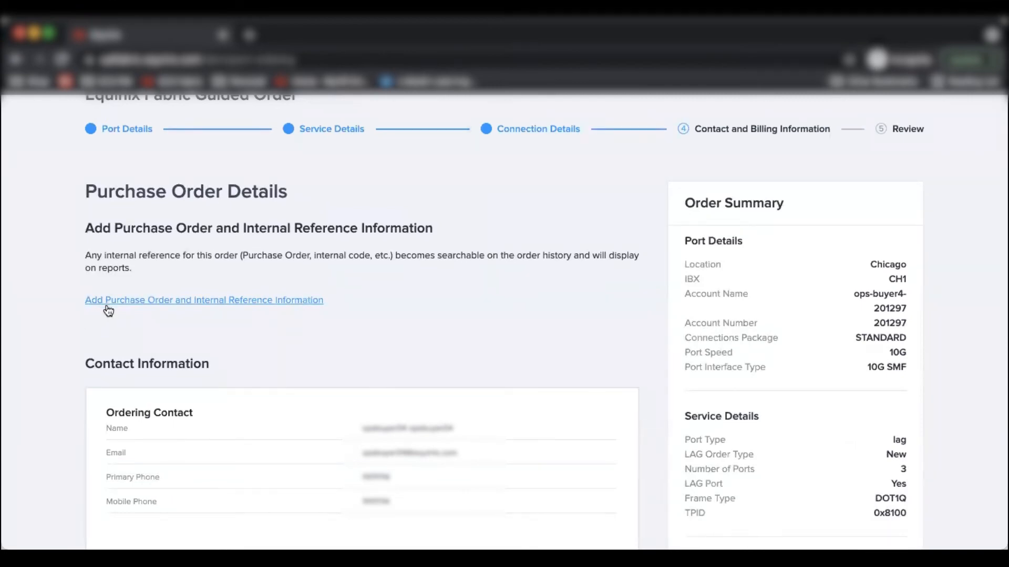
Look over the ordering, technical and notification contact cards before advancing to Review.
scroll("down", 3)
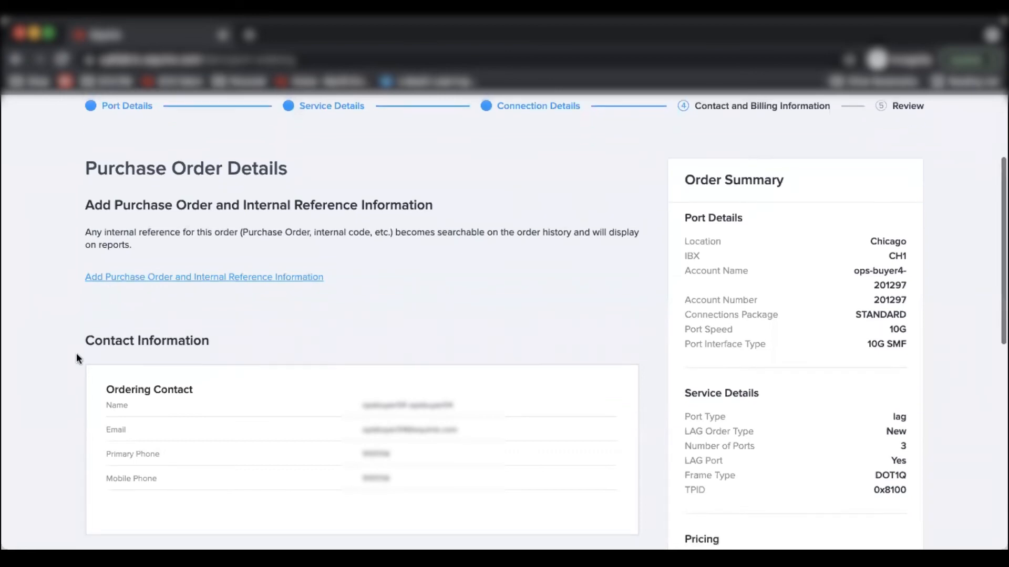
scroll("down", 3)
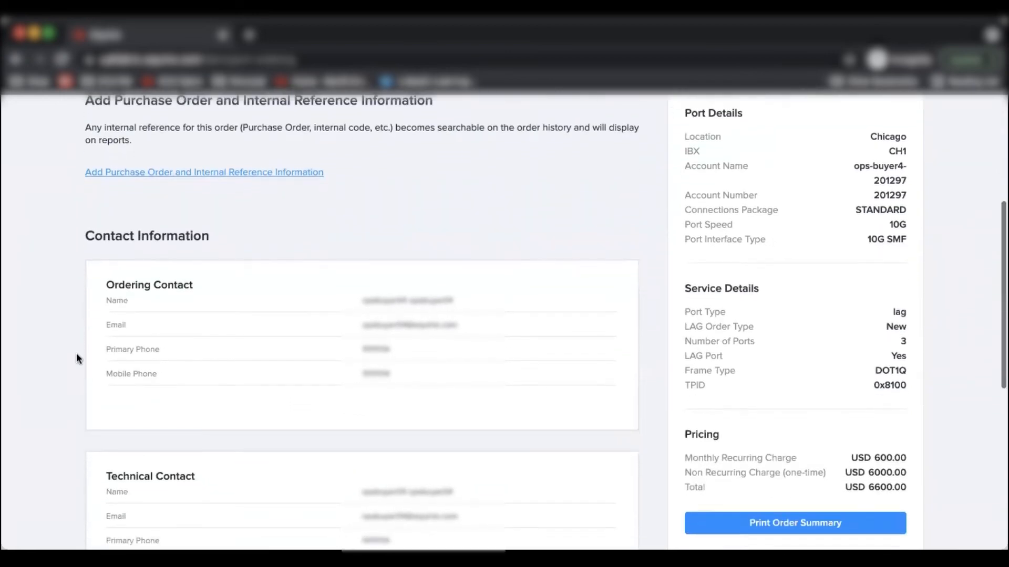
scroll("down", 3)
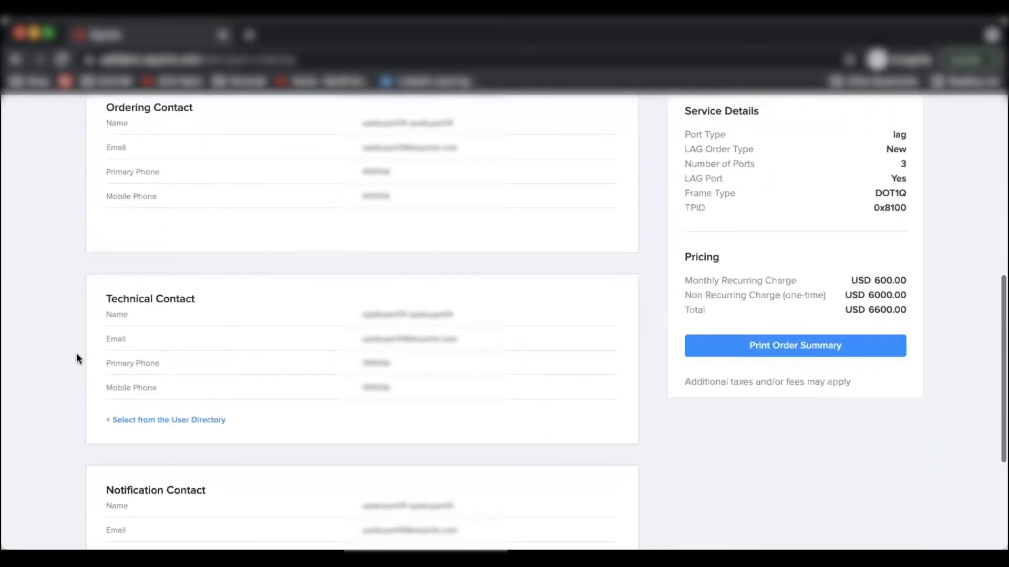
scroll("down", 3)
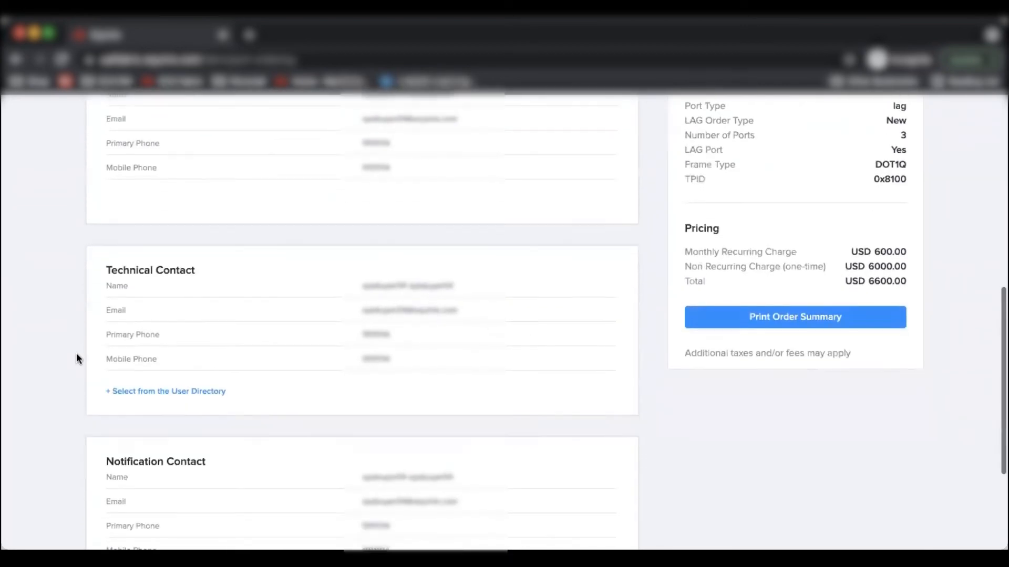
scroll("down", 3)
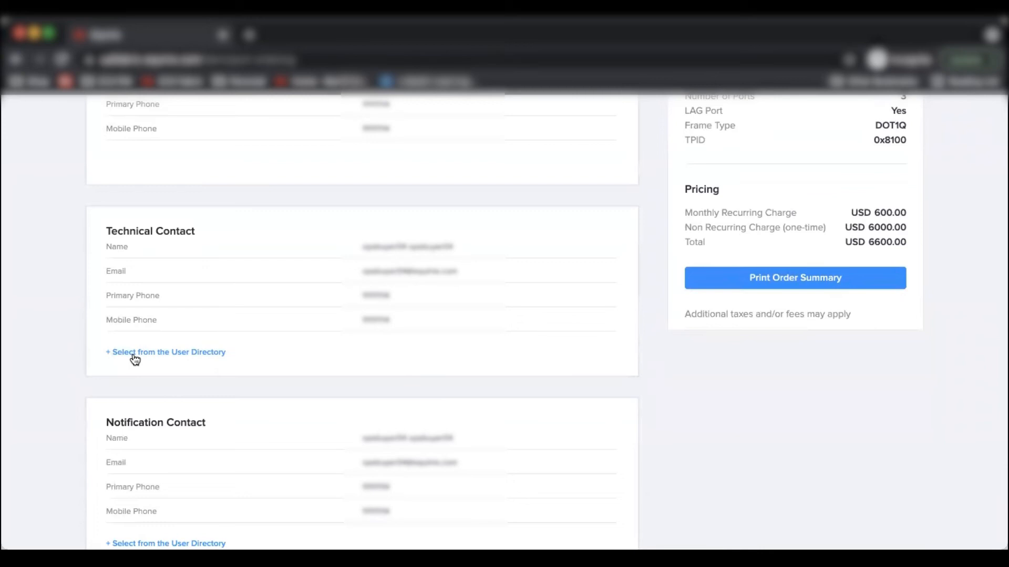
scroll("down", 3)
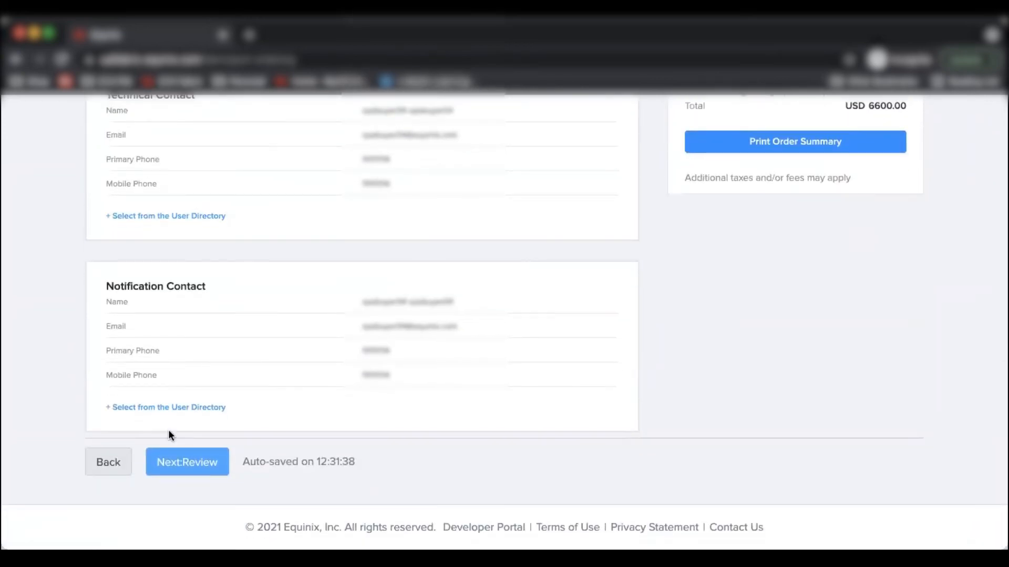
left_click(187, 462)
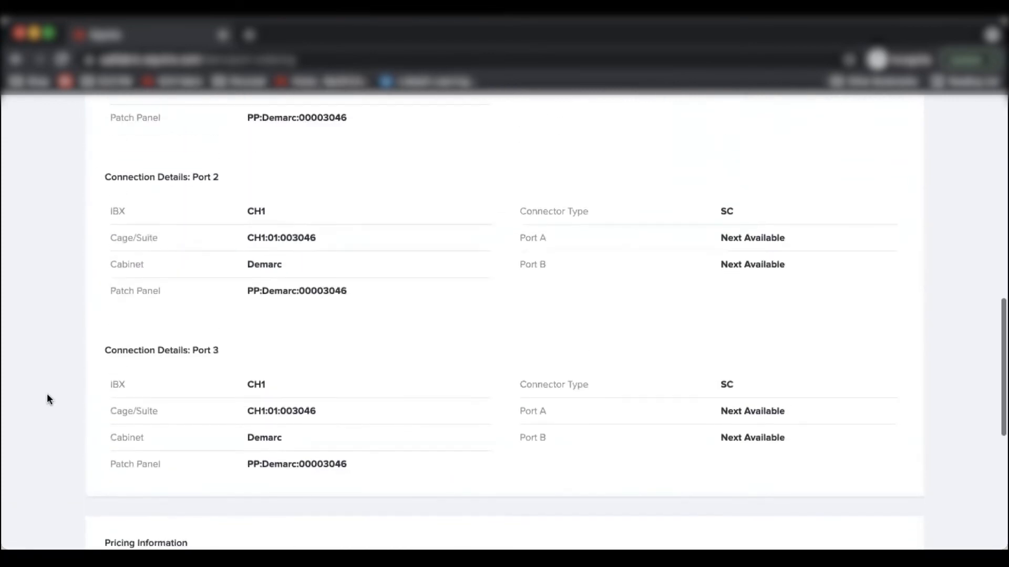
Accept the pricing and order terms and submit the 3-port LAG order.
scroll("up", 3)
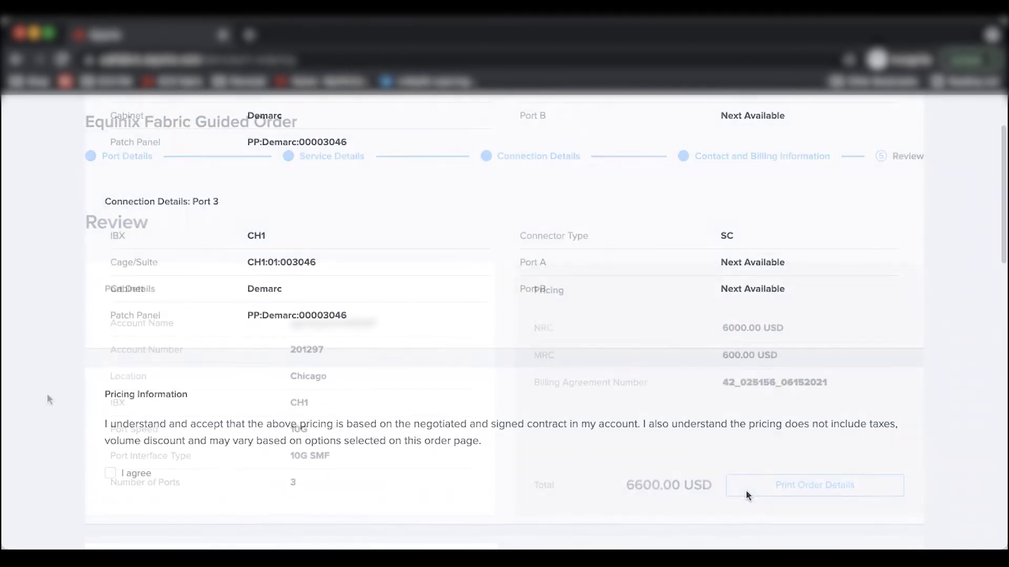
left_click(110, 473)
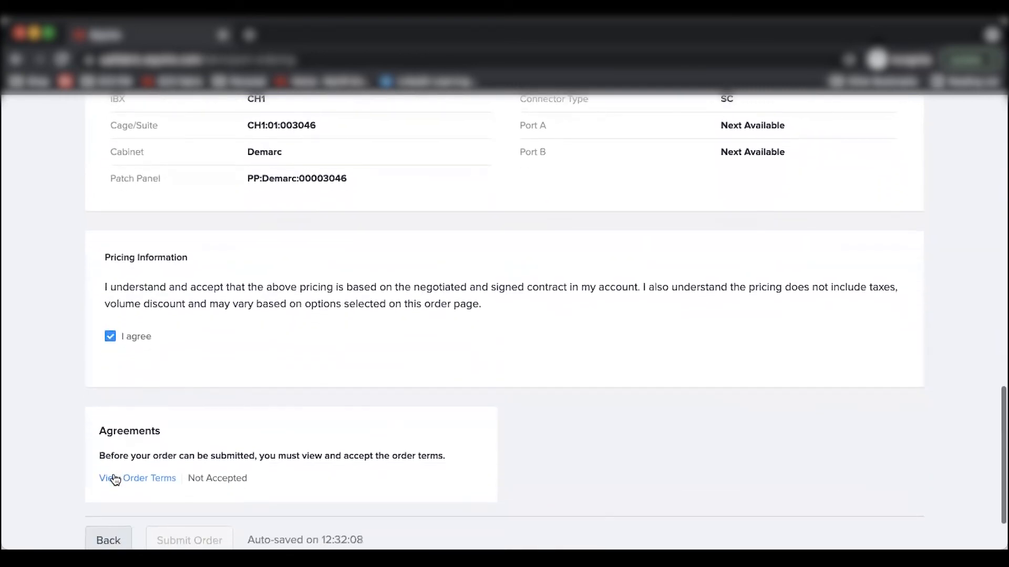
scroll("down", 3)
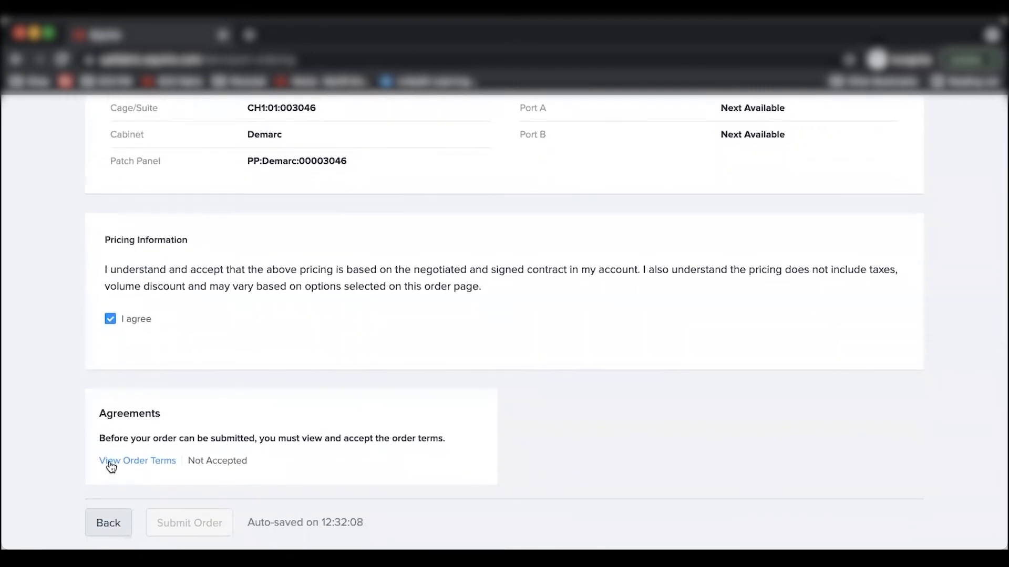
left_click(137, 460)
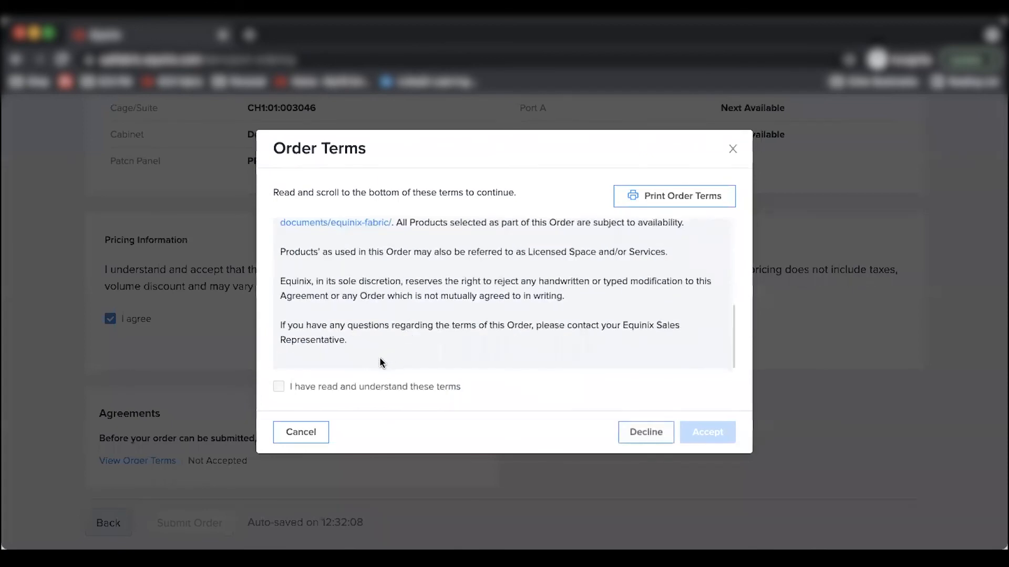
left_click(706, 432)
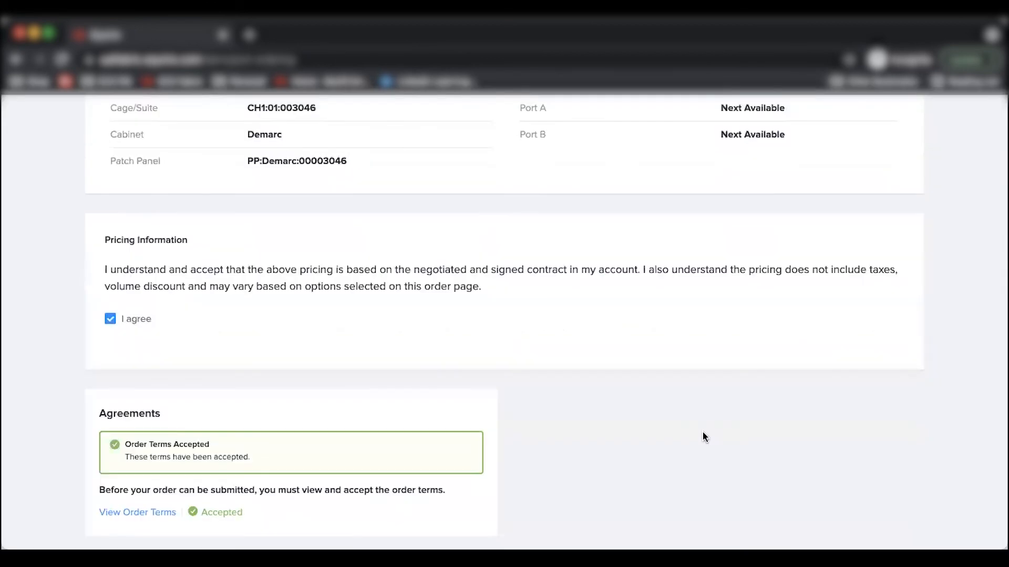
scroll("down", 3)
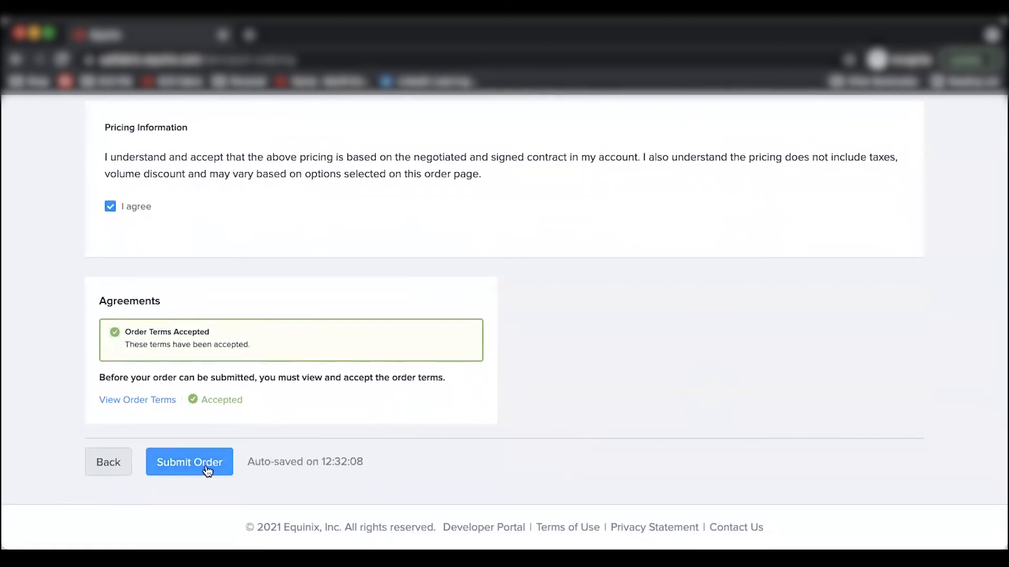
left_click(189, 462)
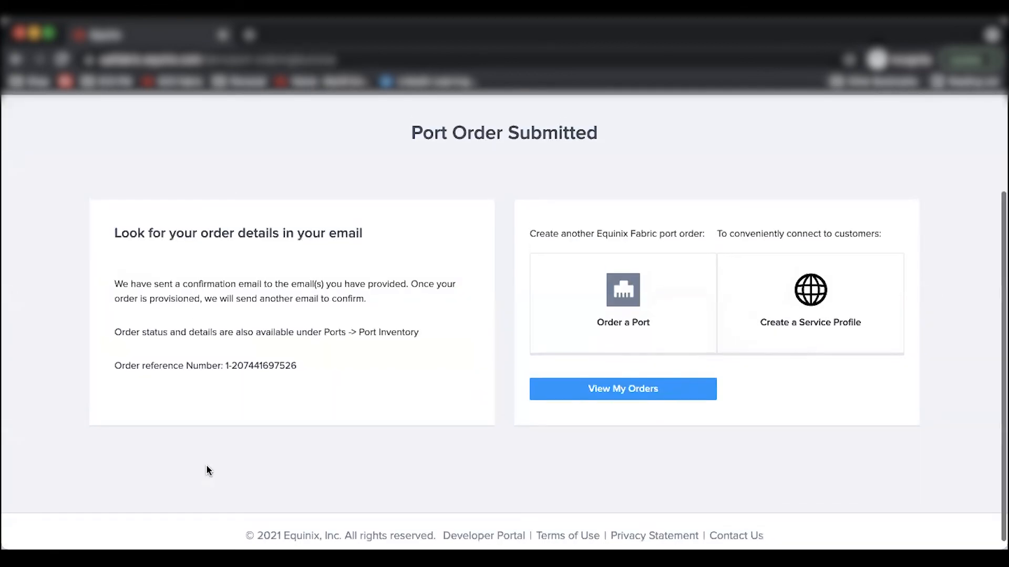